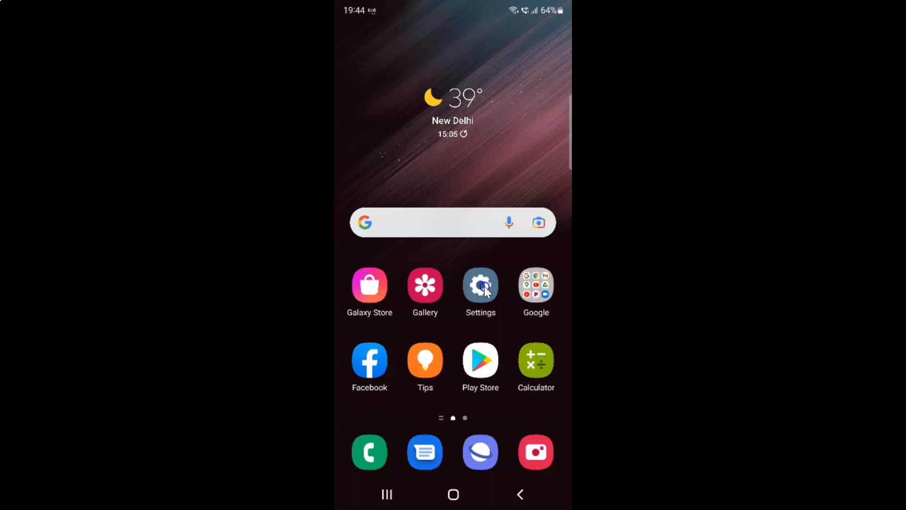
Step: Open Settings, enter Sounds and vibration, and scroll down toward Vibration intensity
click(480, 284)
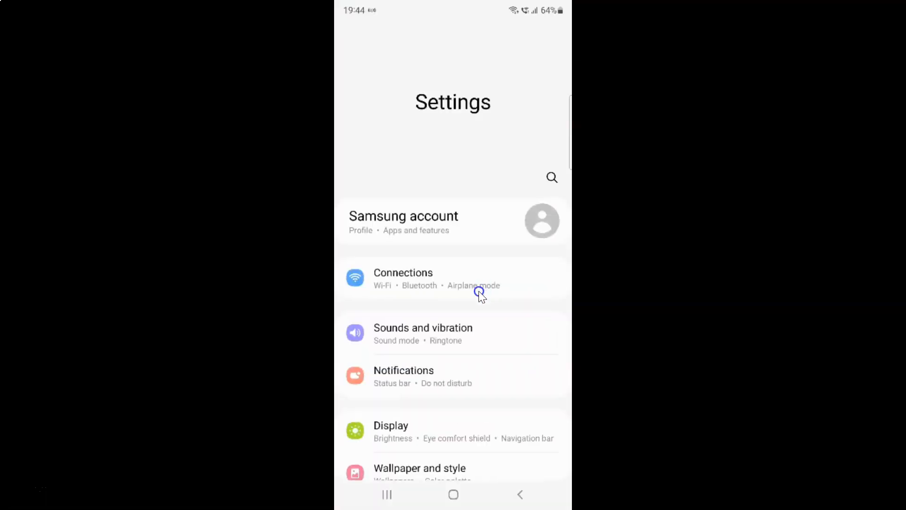
mouse_move(502, 286)
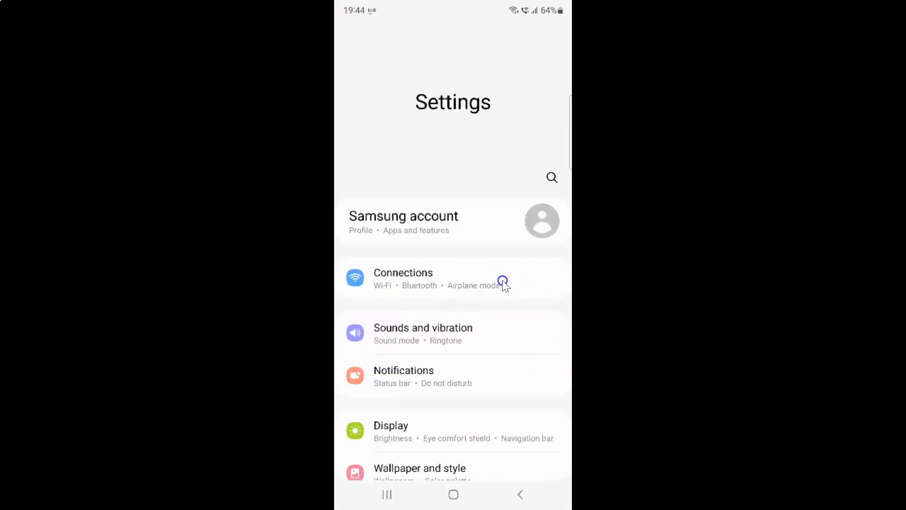
mouse_move(420, 335)
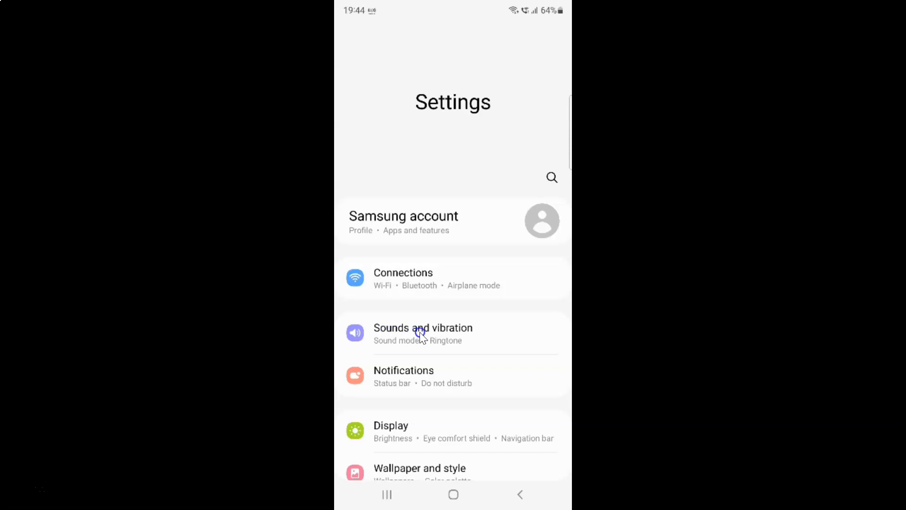
click(422, 333)
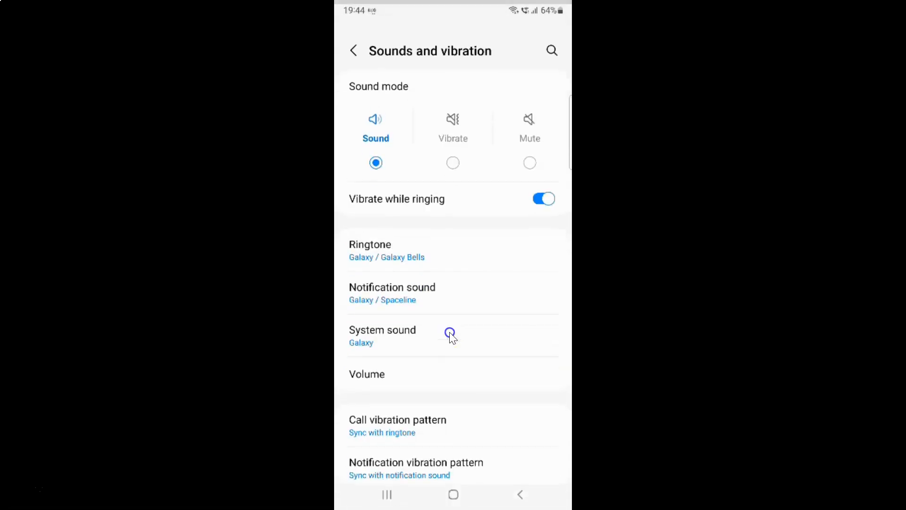
scroll(down, 3)
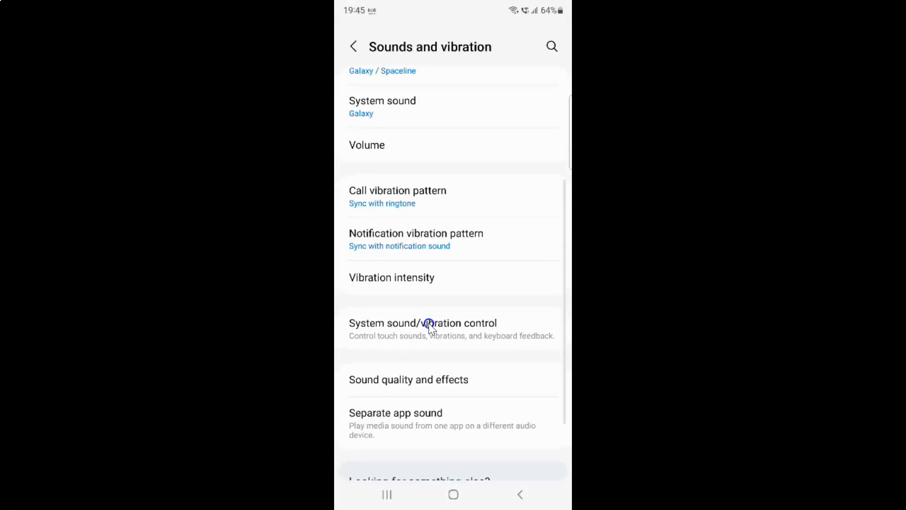
mouse_move(426, 279)
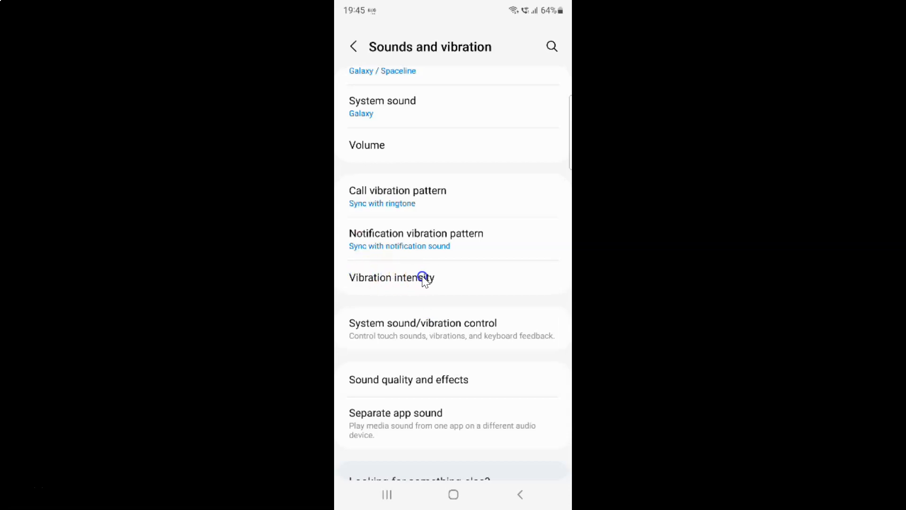
mouse_move(417, 281)
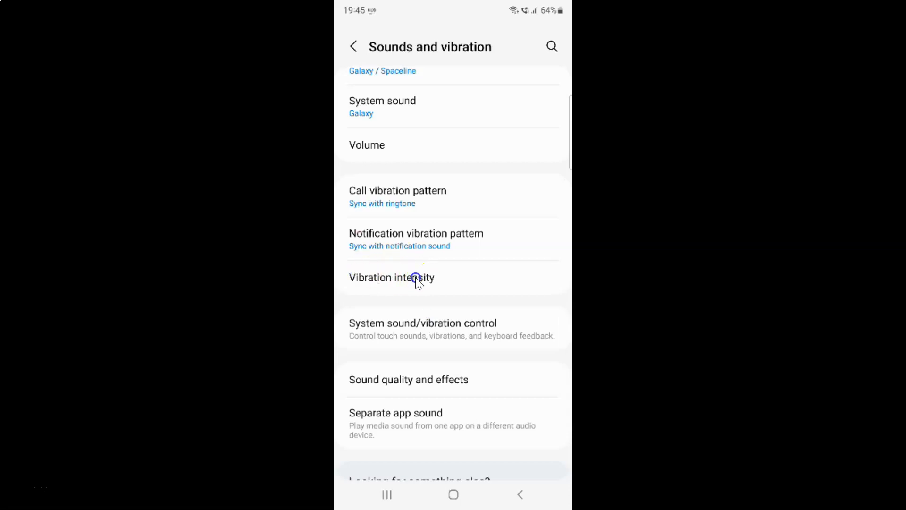
Step: Open Vibration intensity and flip the incoming-calls vibration sound switch twice, leaving it off
click(391, 278)
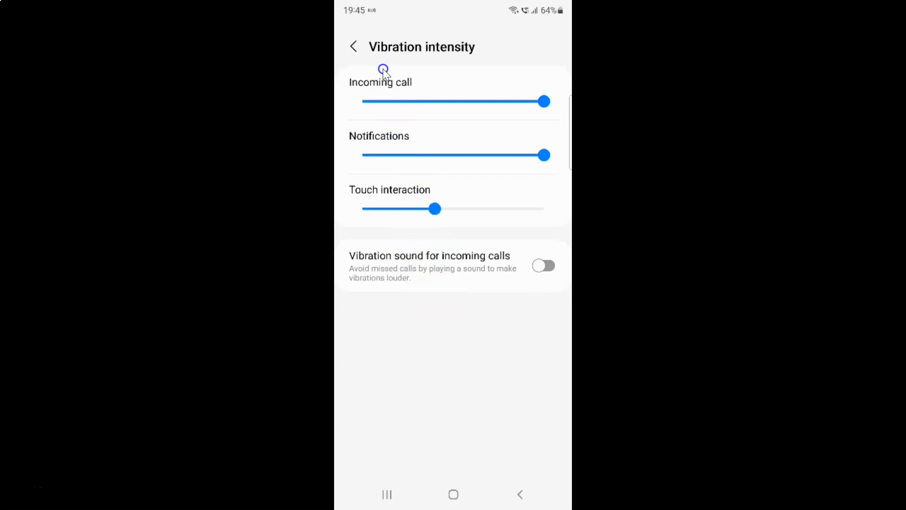
mouse_move(412, 241)
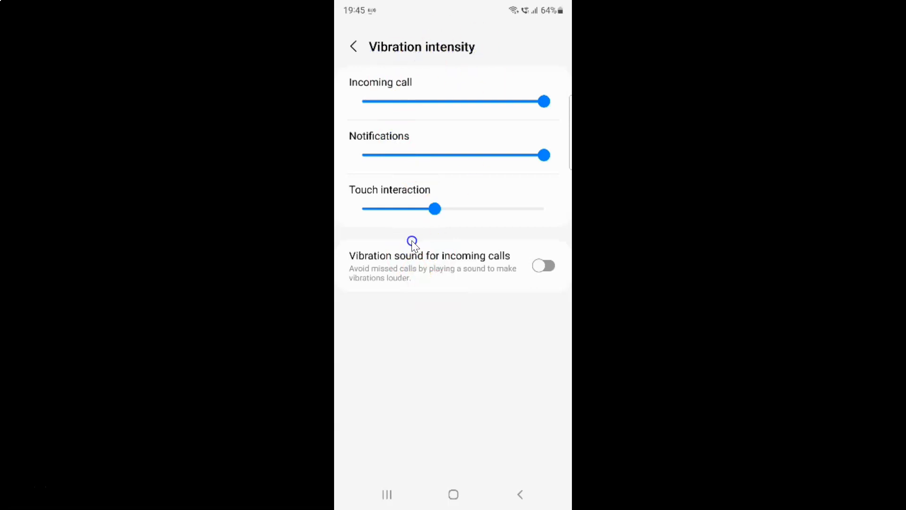
mouse_move(512, 208)
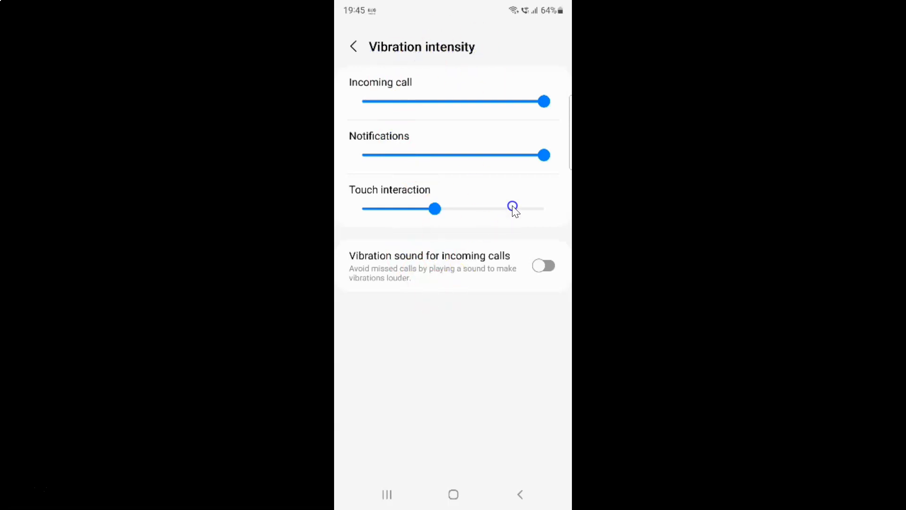
mouse_move(370, 264)
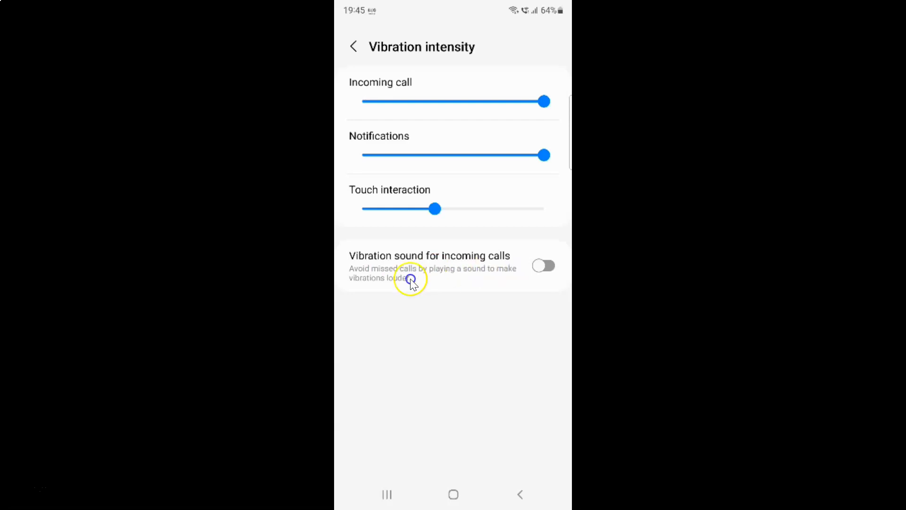
mouse_move(416, 242)
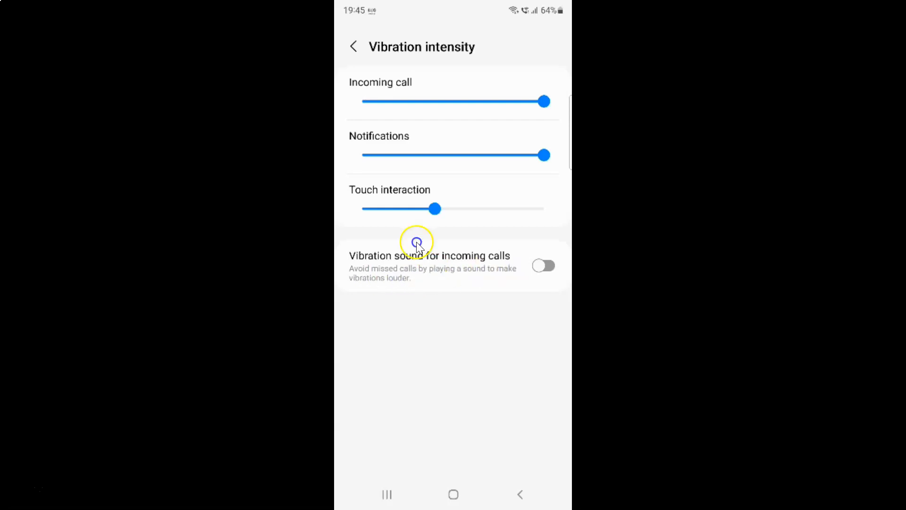
mouse_move(531, 271)
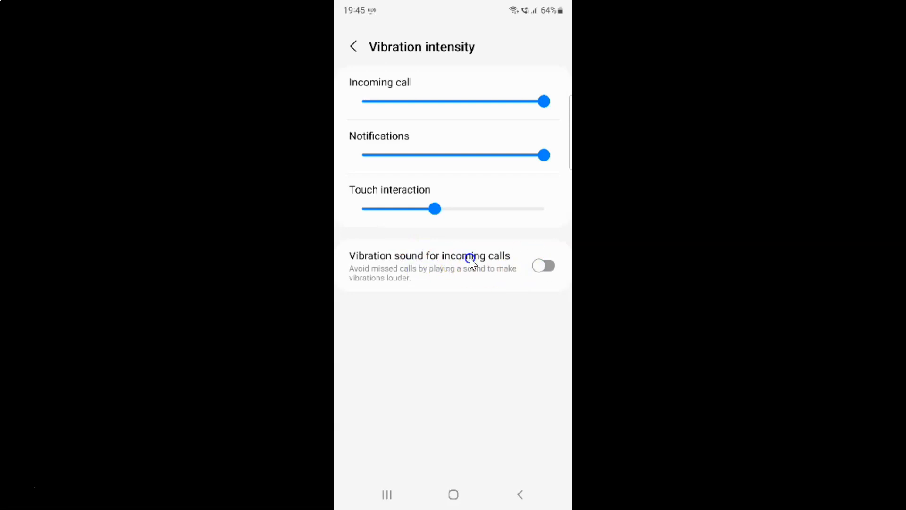
mouse_move(502, 265)
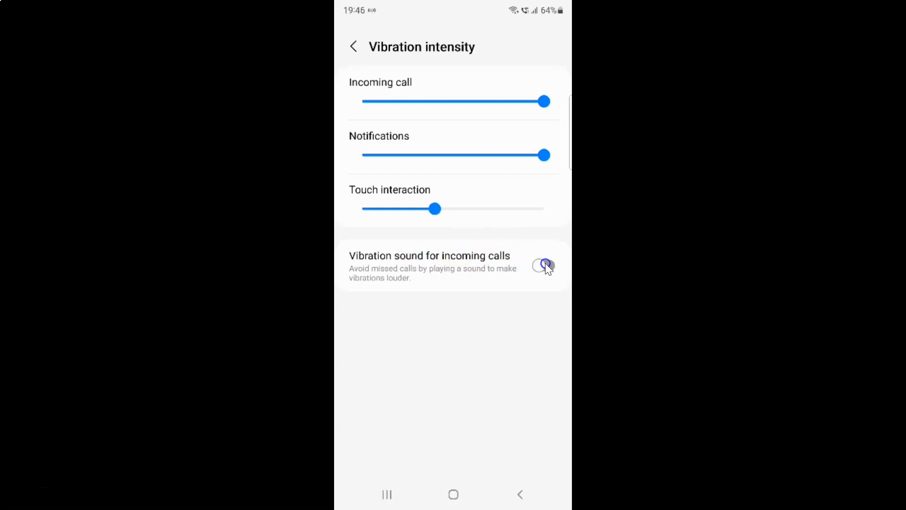
click(542, 265)
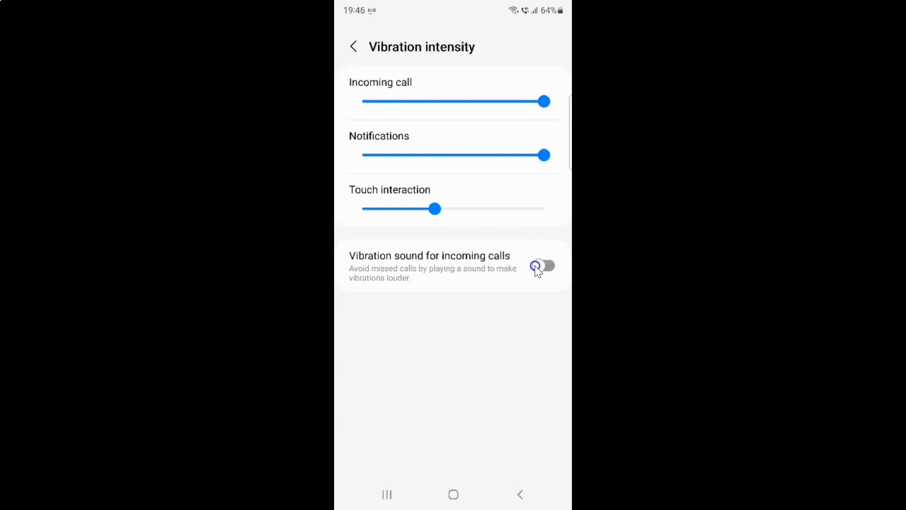
click(542, 265)
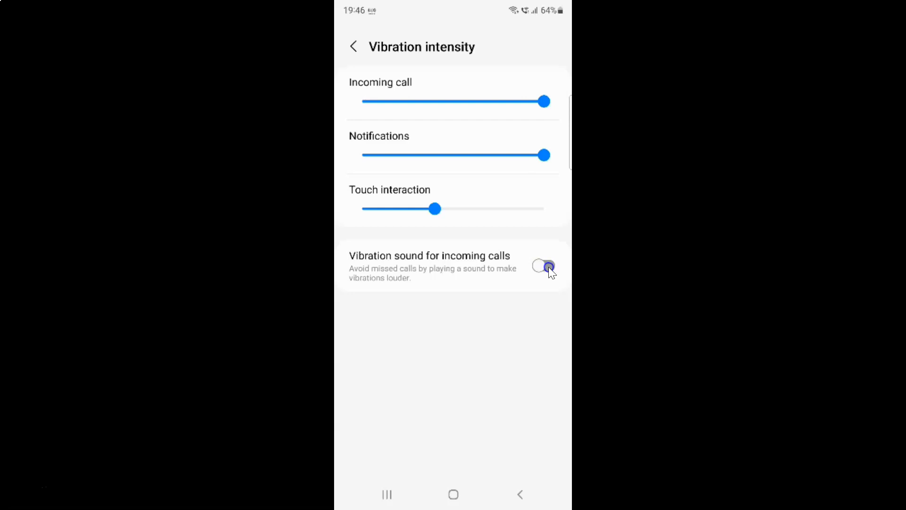
Step: Switch on vibration sound for incoming calls and dismiss the external audio devices notice
click(543, 265)
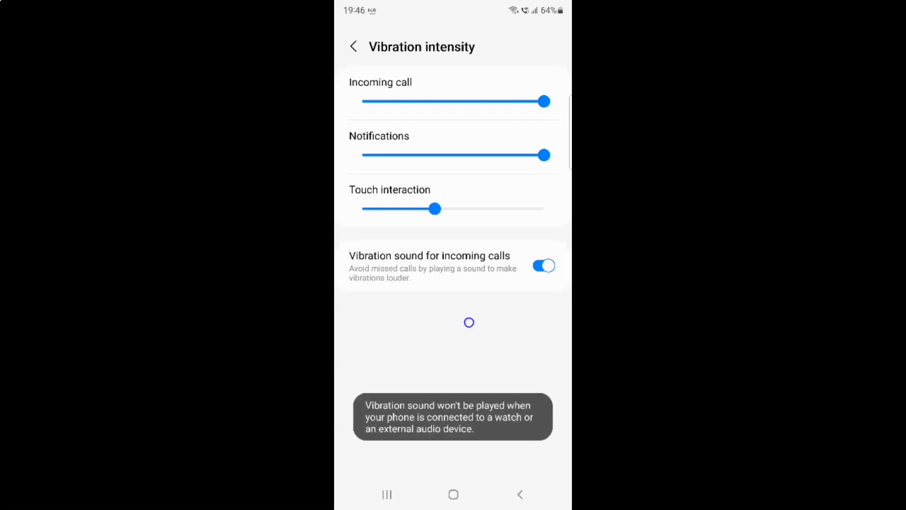
mouse_move(446, 406)
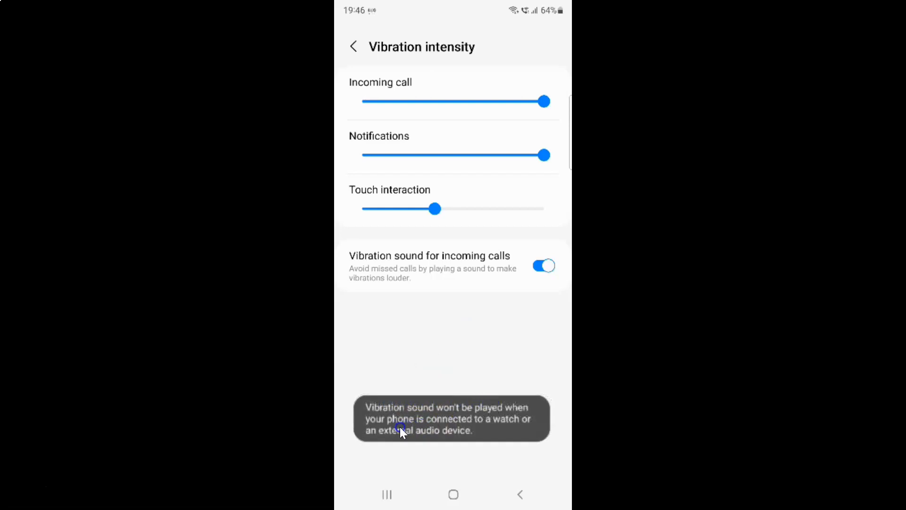
click(388, 286)
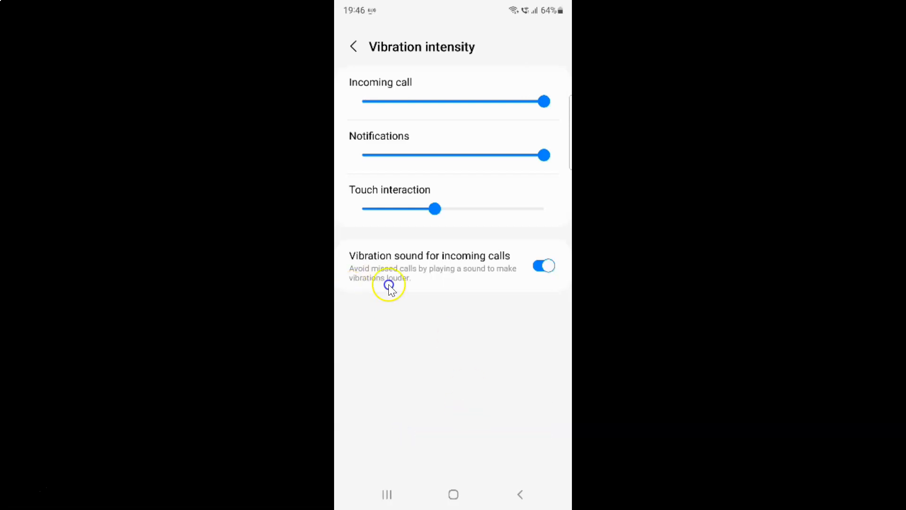
mouse_move(421, 257)
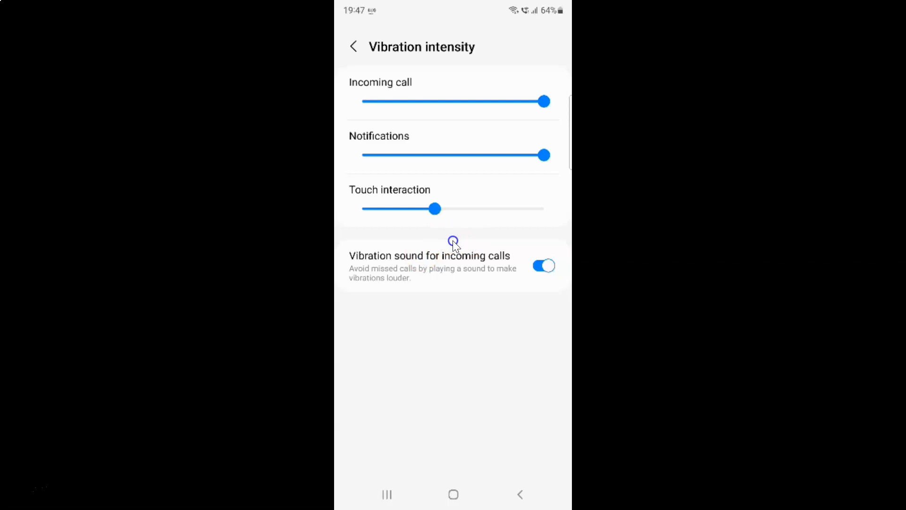
mouse_move(468, 261)
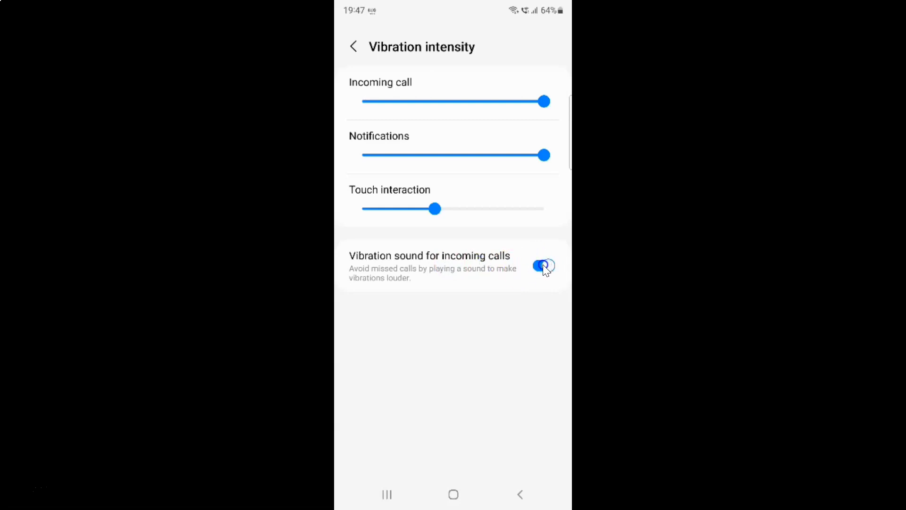
Step: Toggle incoming-calls vibration sound off and back on, then exit Settings to the home screen
click(541, 266)
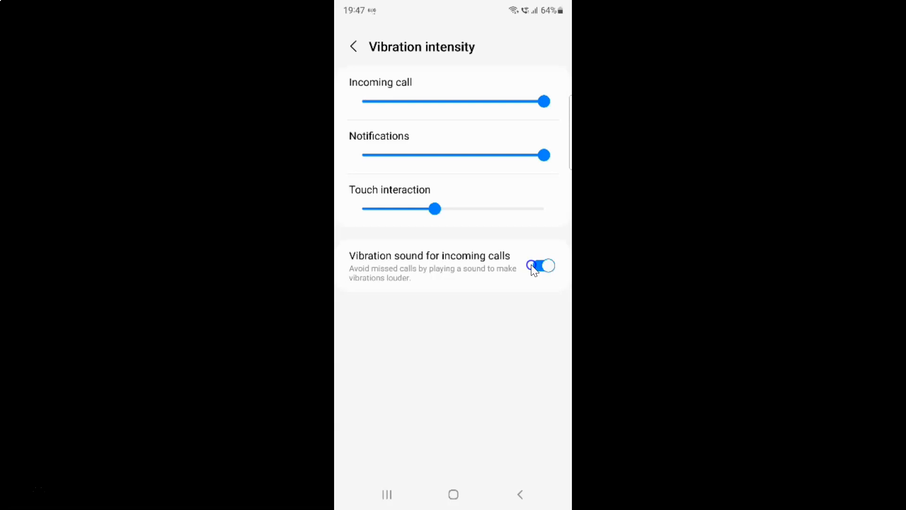
click(541, 266)
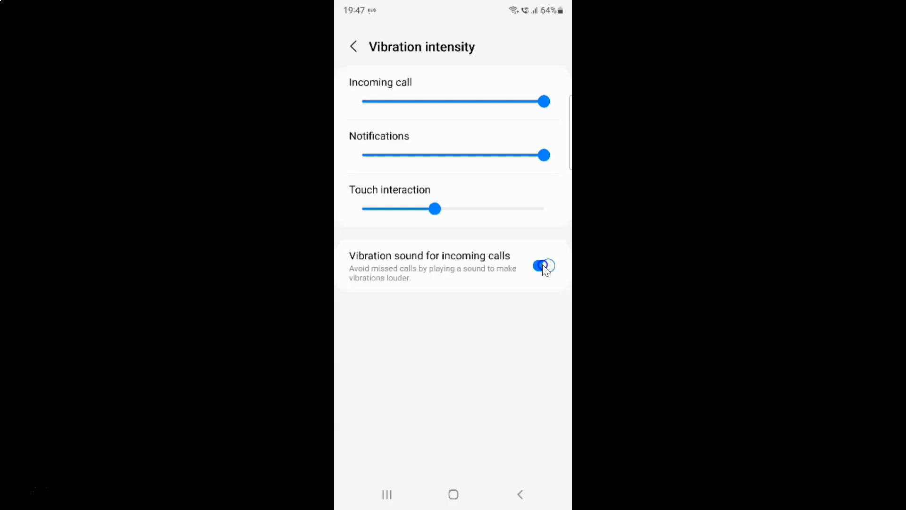
click(542, 265)
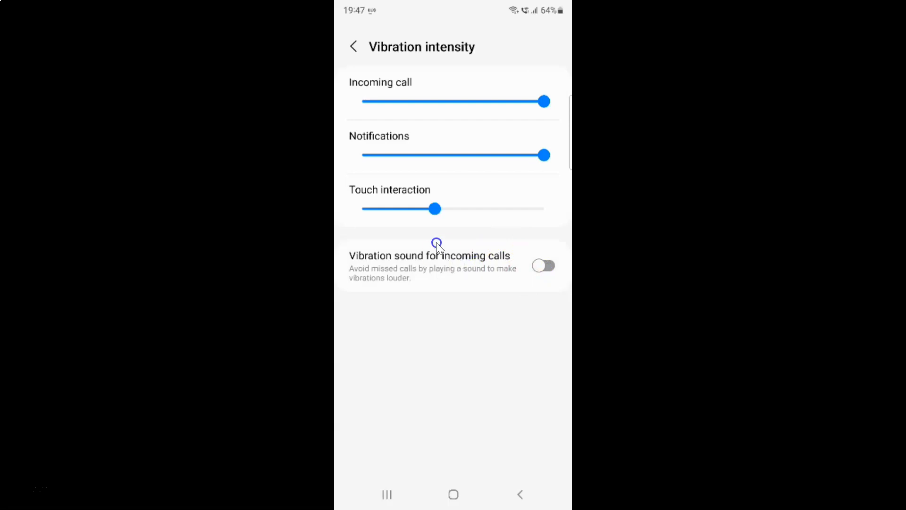
mouse_move(470, 246)
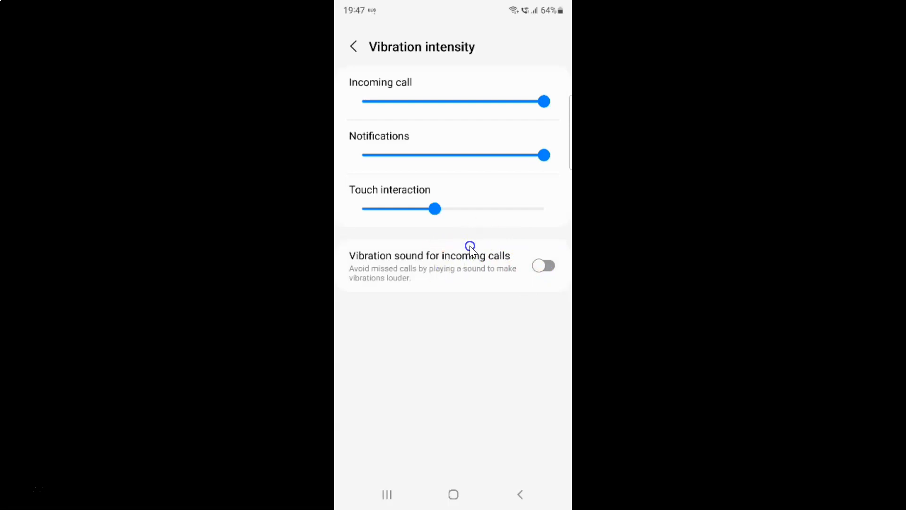
mouse_move(456, 265)
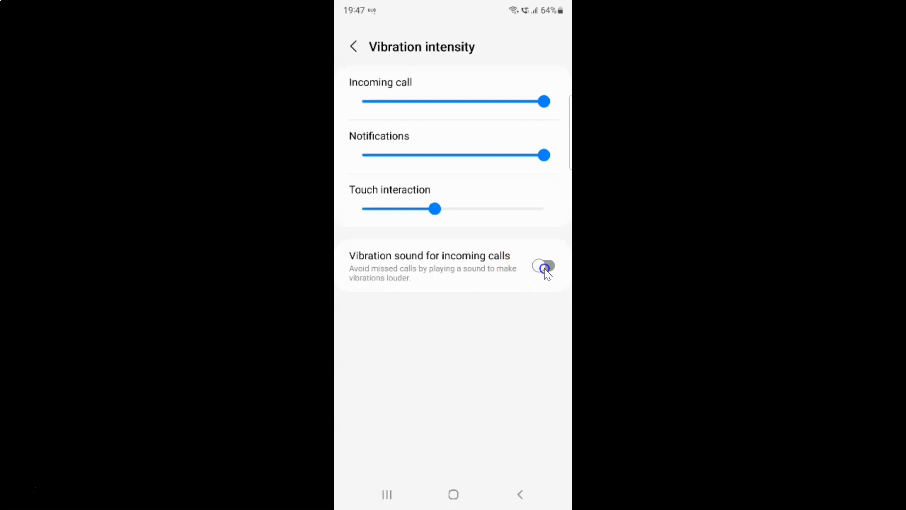
click(542, 265)
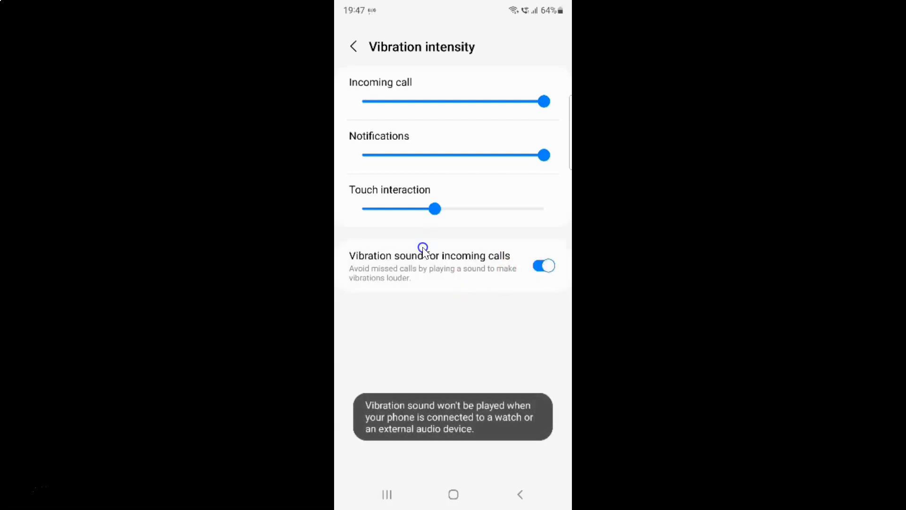
mouse_move(451, 291)
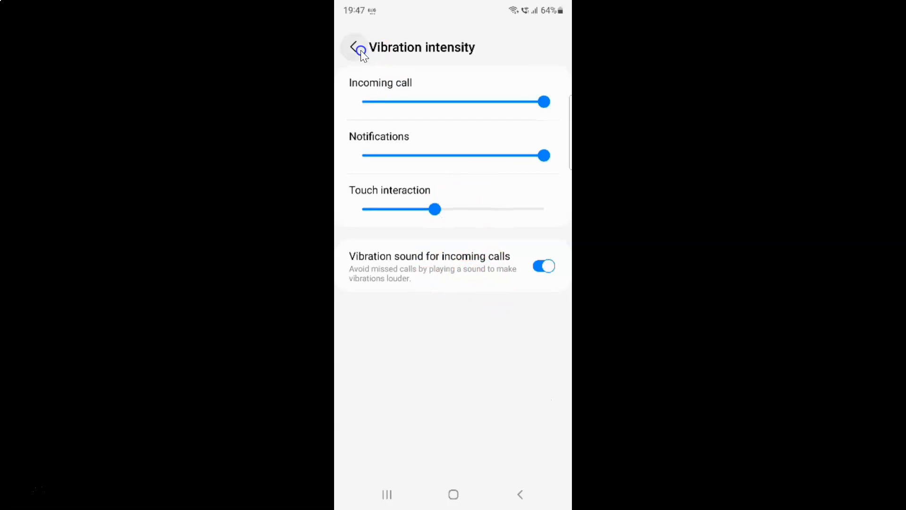
click(354, 47)
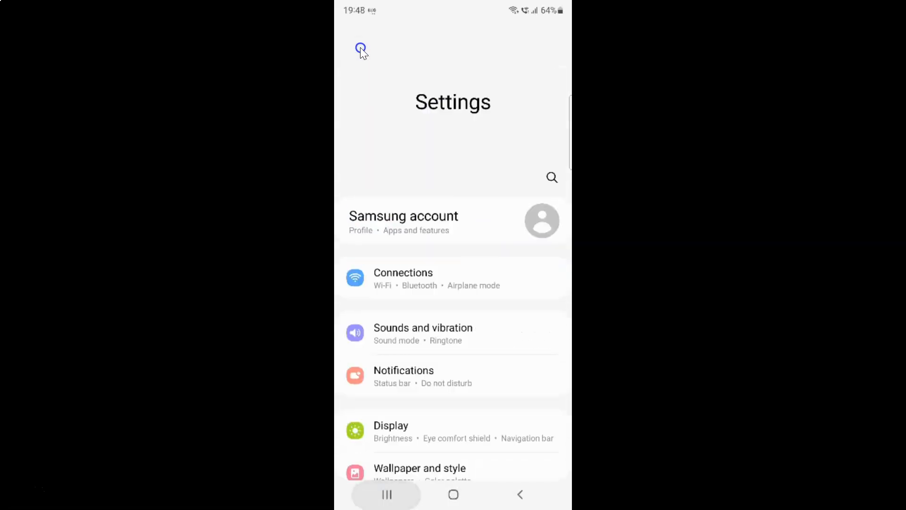
click(453, 494)
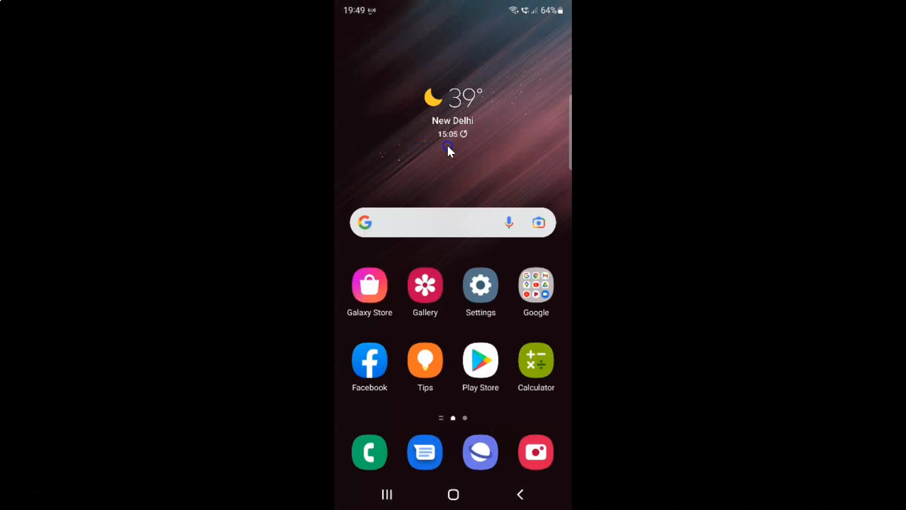